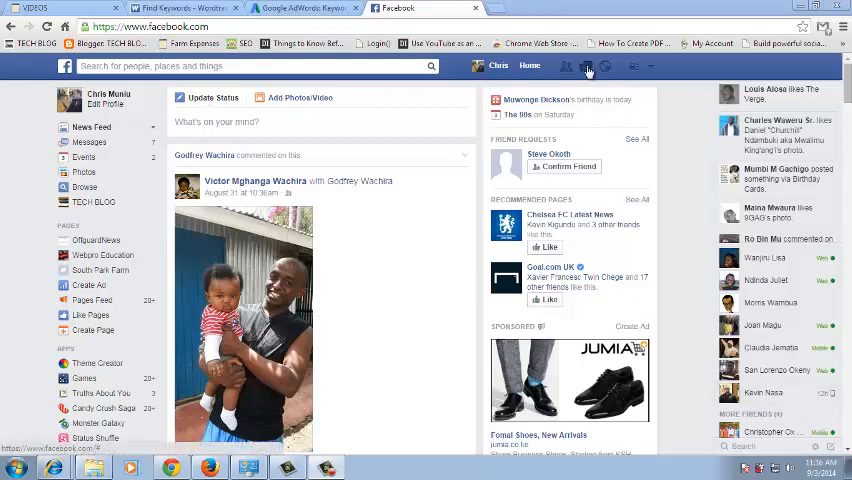
Step: Go to the Facebook Messages inbox from the top bar
{"action": "left_click", "coordinate": [565, 66]}
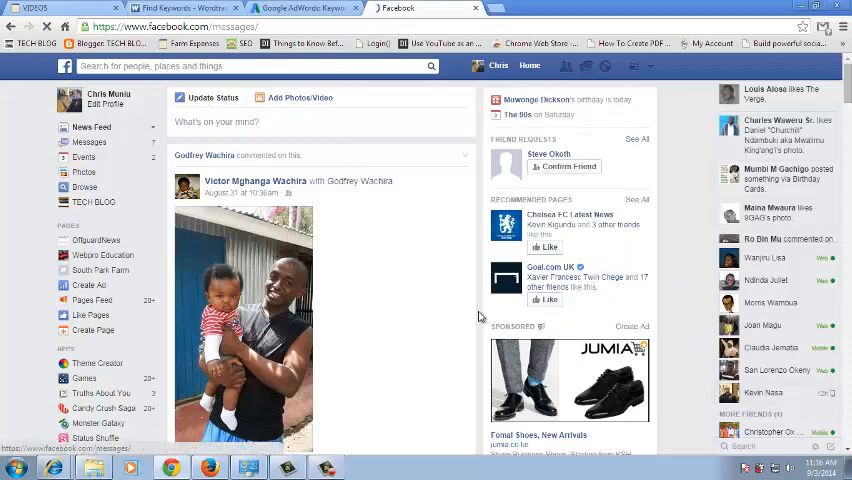
{"action": "left_click", "coordinate": [459, 166]}
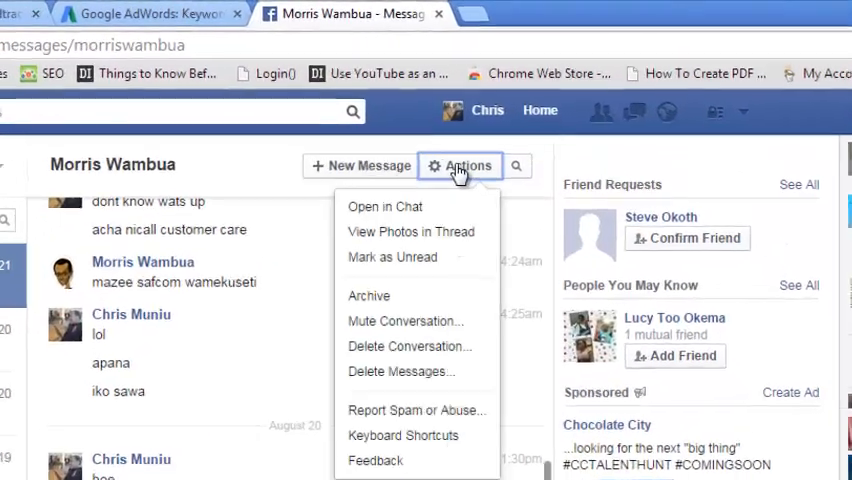
{"action": "scroll", "scroll_direction": "down", "scroll_amount": 3}
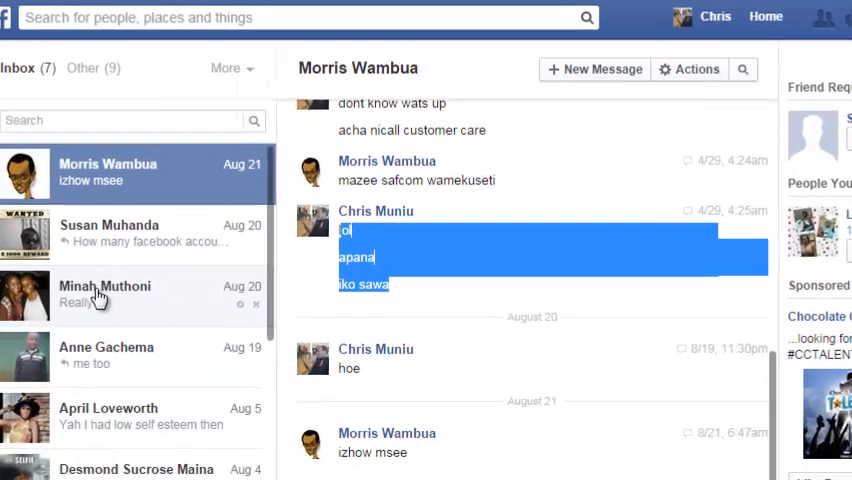
{"action": "left_click", "coordinate": [105, 295]}
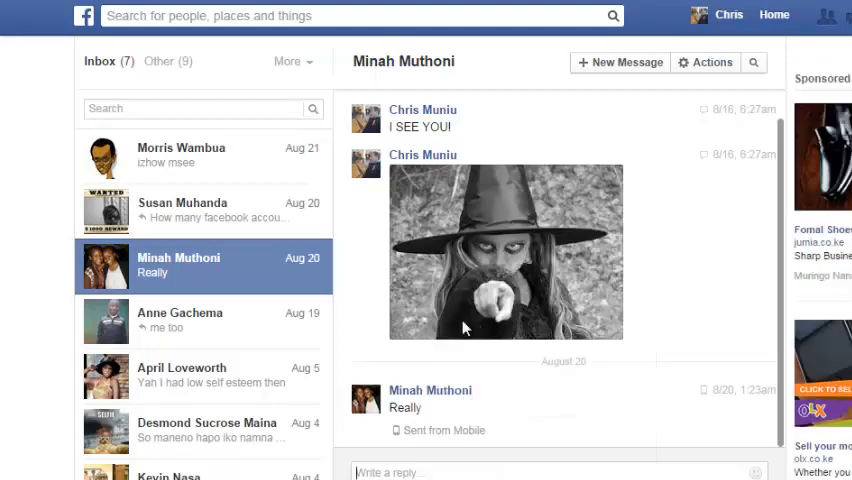
{"action": "type", "text": "ol"}
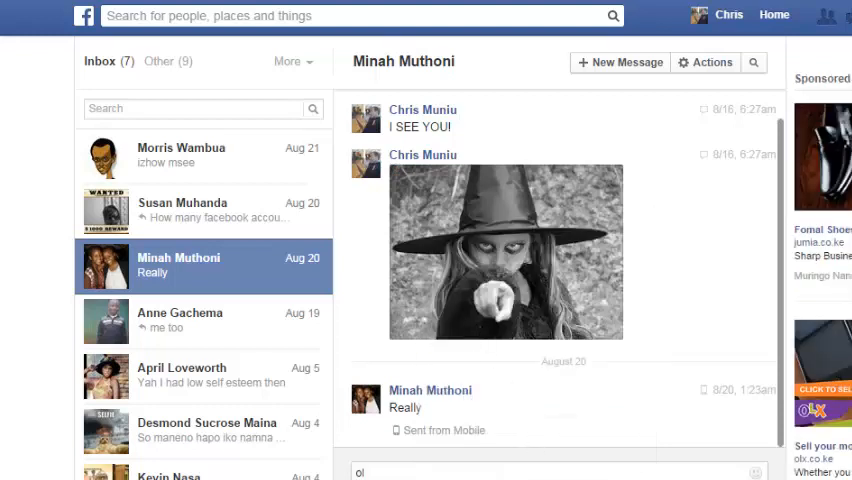